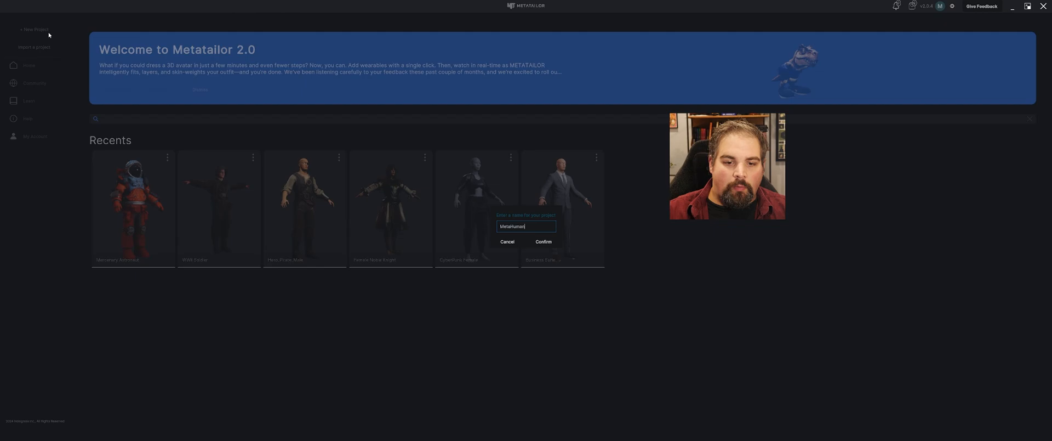
Confirm the new project with the name MetaHuman.
{"action": "left_click", "coordinate": [542, 242]}
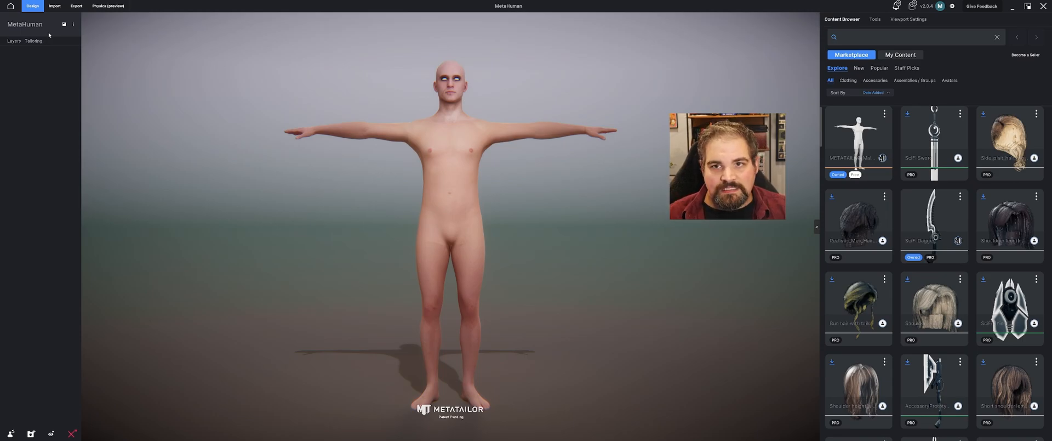
{"action": "mouse_move", "coordinate": [527, 135]}
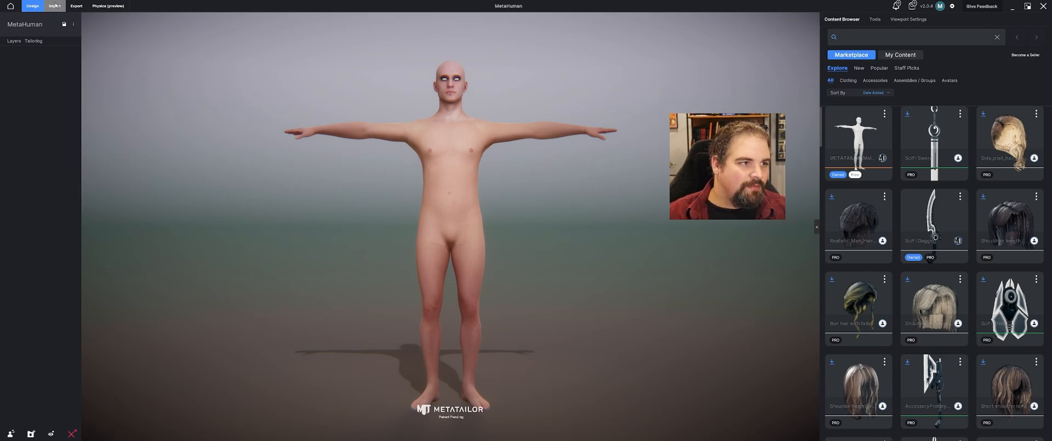
Import 'Trey reduced FBX.fbx' as the project's avatar.
{"action": "left_click", "coordinate": [54, 6]}
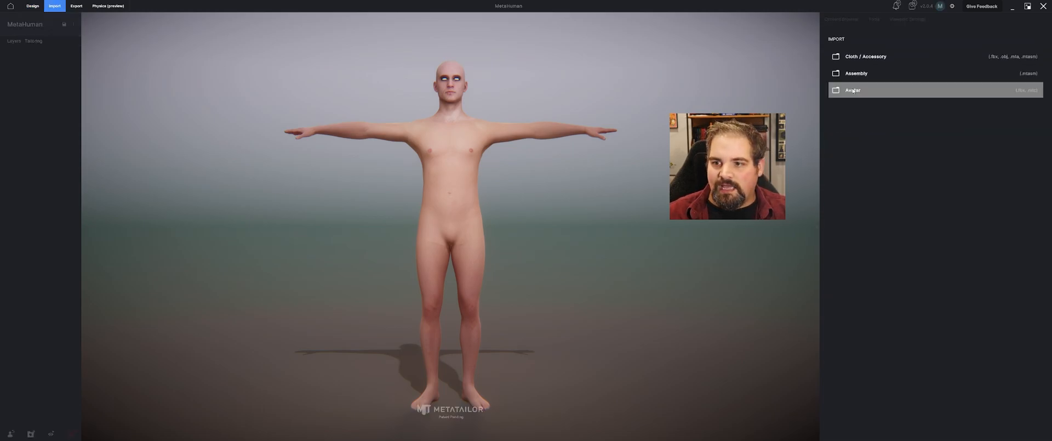
{"action": "left_click", "coordinate": [852, 90]}
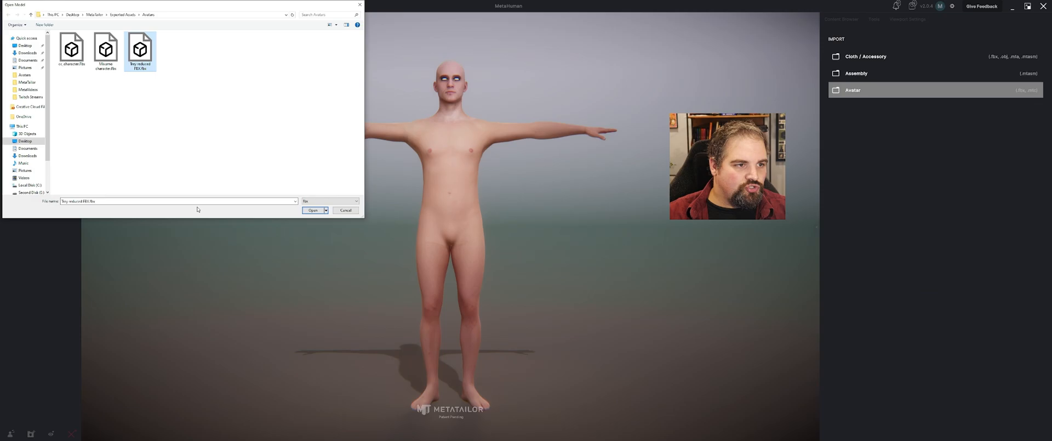
{"action": "left_click", "coordinate": [312, 210]}
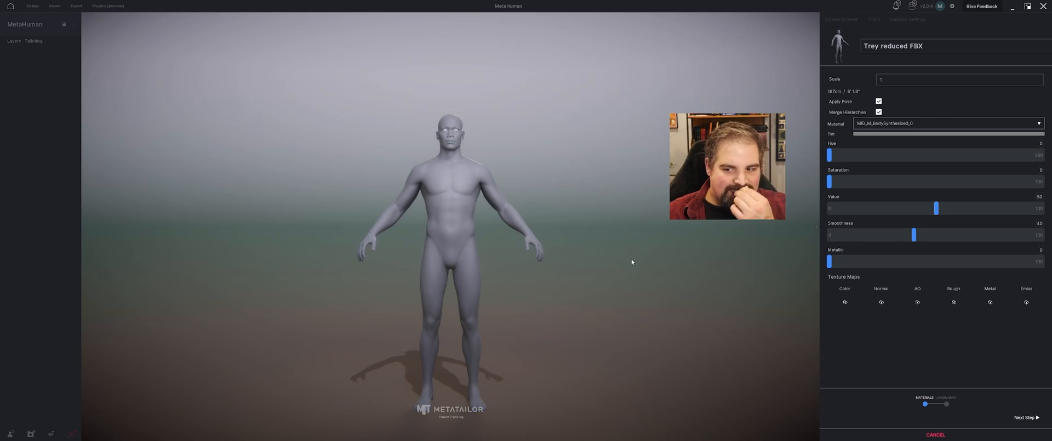
Load BodyBaseColor.PNG as Color and male_body_normal_map.PNG as Normal on the body material.
{"action": "left_click", "coordinate": [845, 302]}
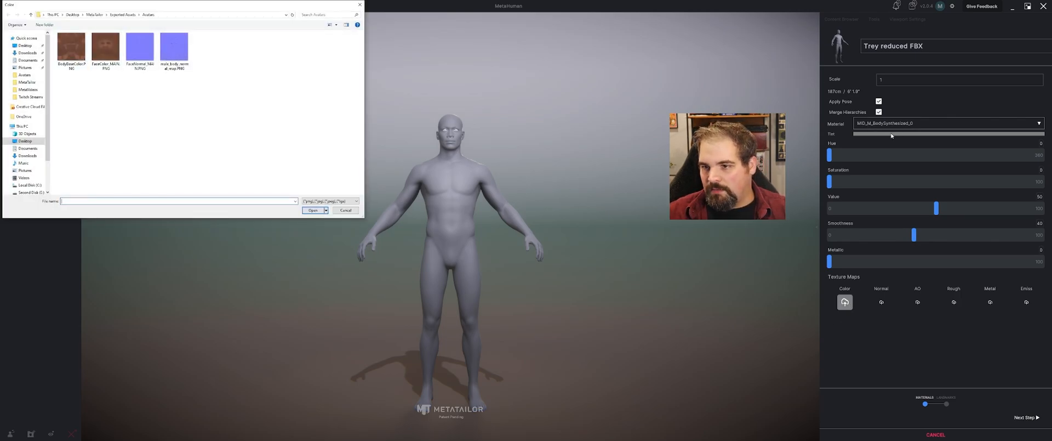
{"action": "left_click", "coordinate": [71, 48]}
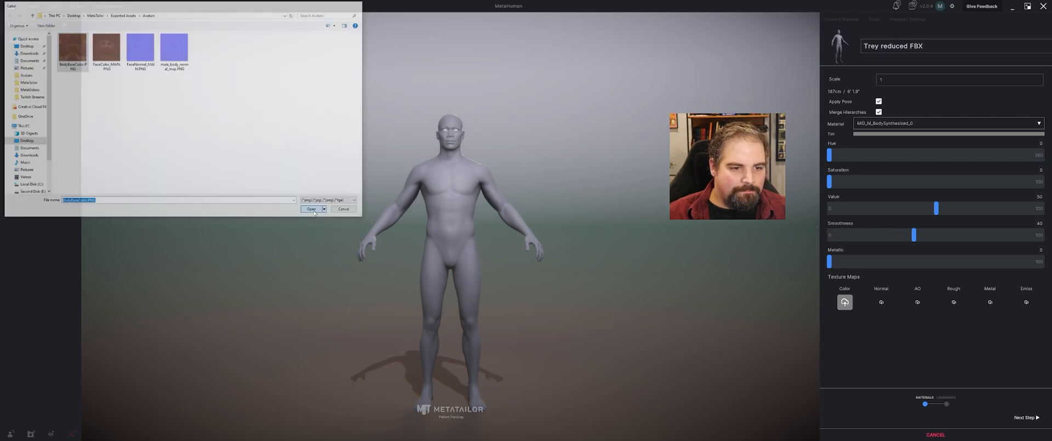
{"action": "left_click", "coordinate": [311, 209]}
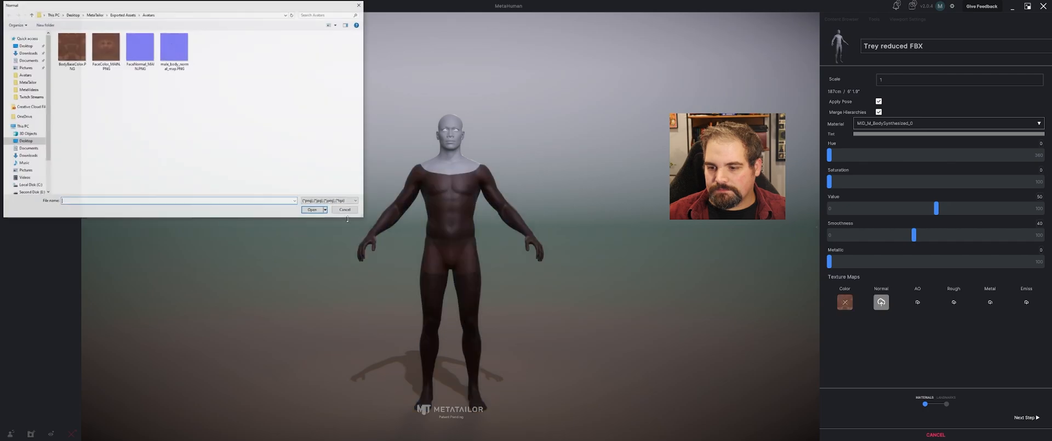
{"action": "left_click", "coordinate": [174, 48]}
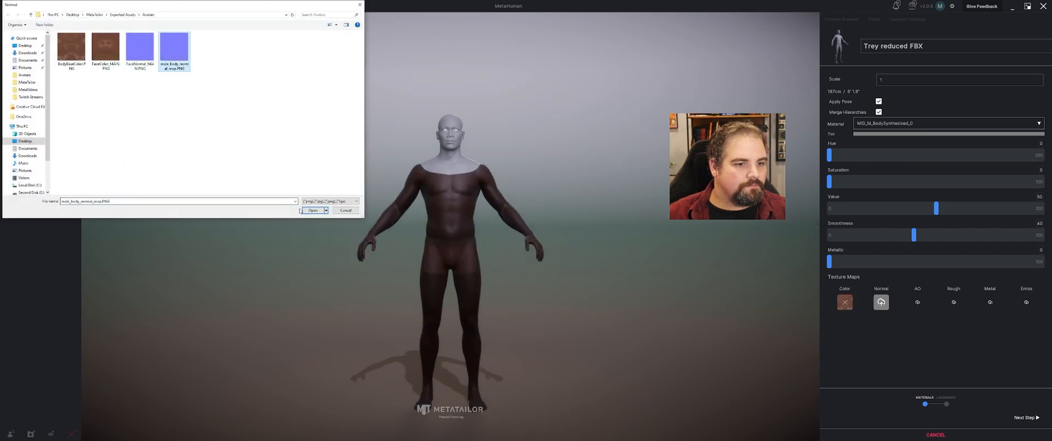
{"action": "left_click", "coordinate": [312, 210]}
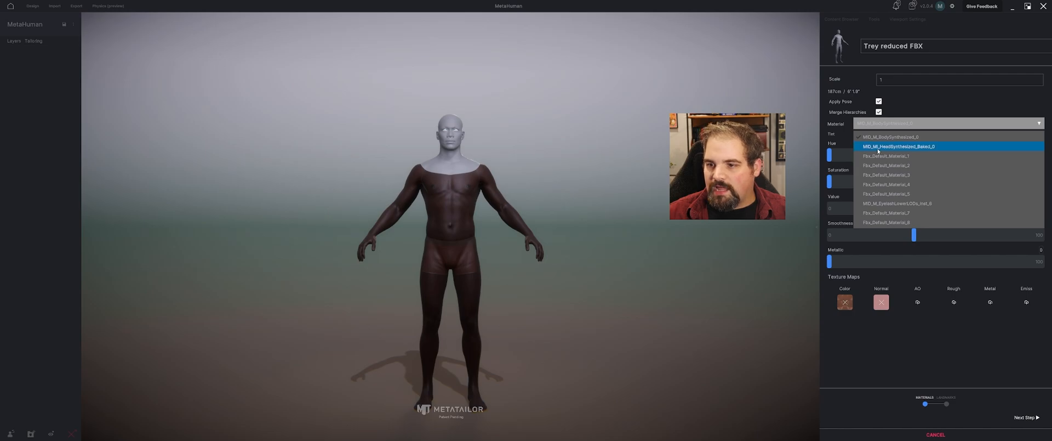
Give MID_M_HeadSynthesized_Baked_0 the FaceColor and FaceNormal maps, then orbit to check.
{"action": "left_click", "coordinate": [897, 146]}
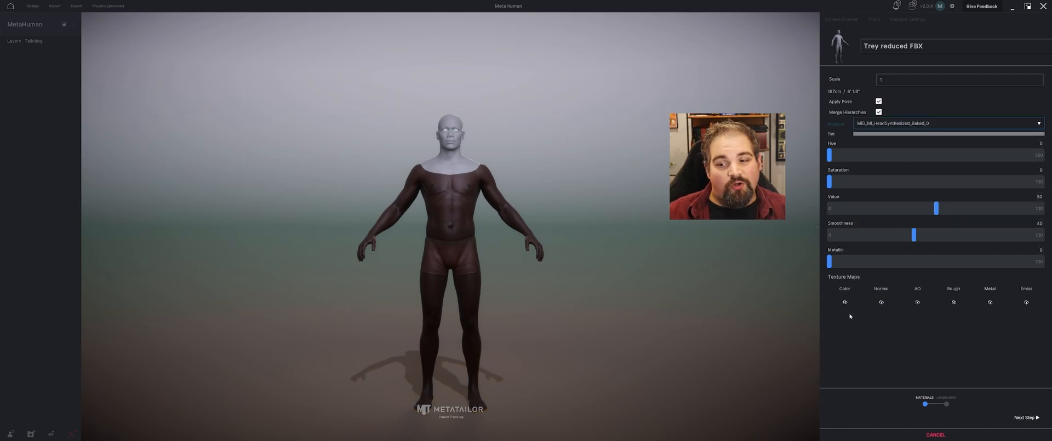
{"action": "left_click", "coordinate": [845, 301]}
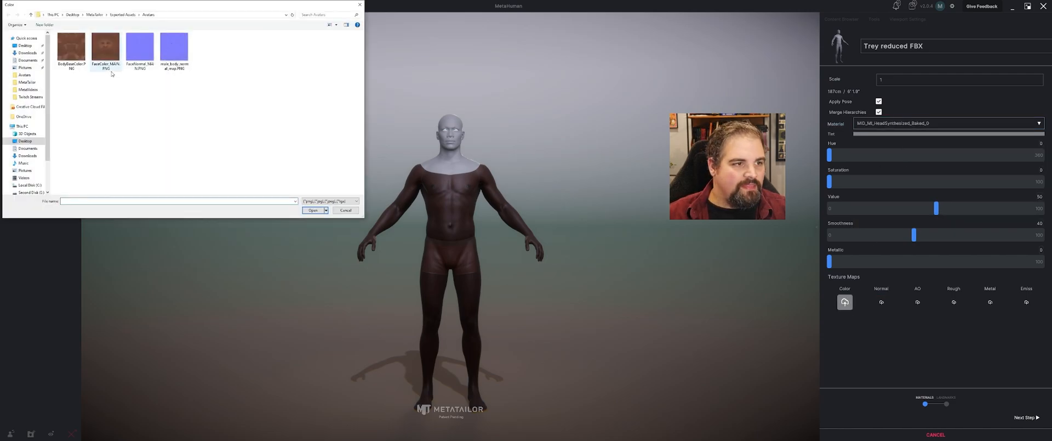
{"action": "left_click", "coordinate": [105, 48]}
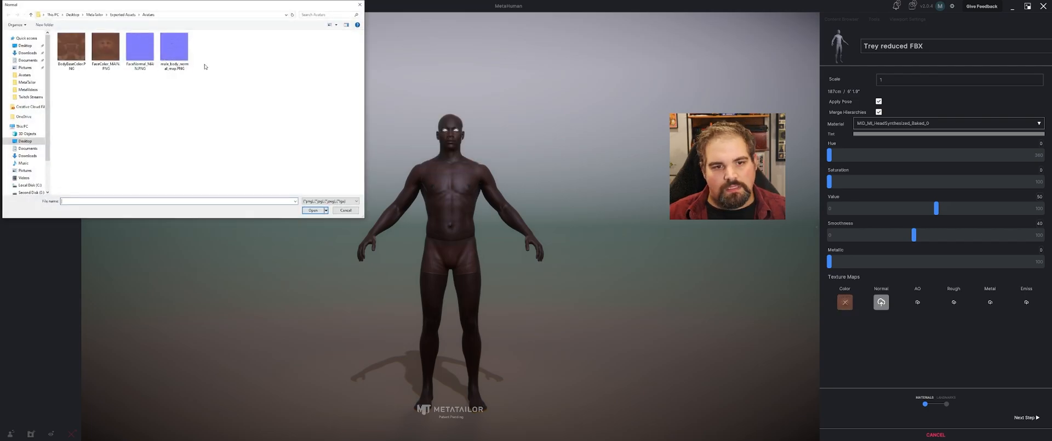
{"action": "left_click", "coordinate": [139, 48]}
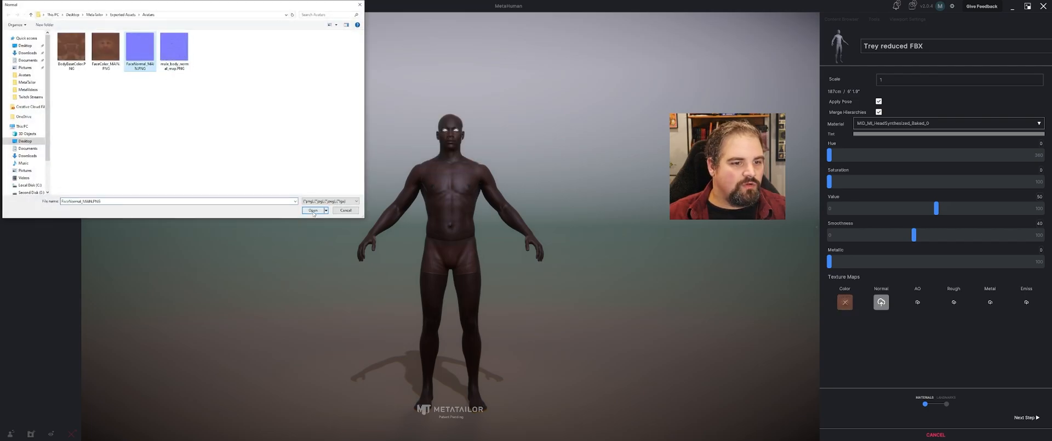
{"action": "left_click", "coordinate": [311, 210]}
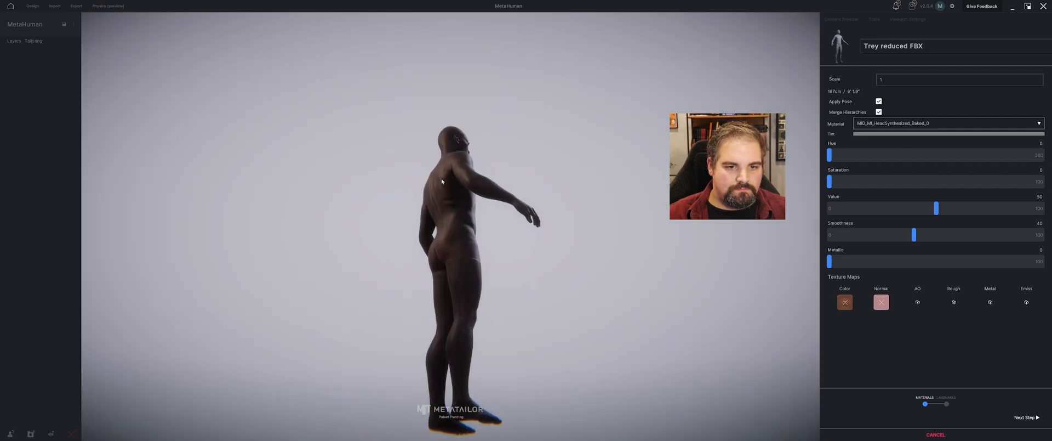
{"action": "left_click_drag", "start_coordinate": [442, 180], "coordinate": [502, 207]}
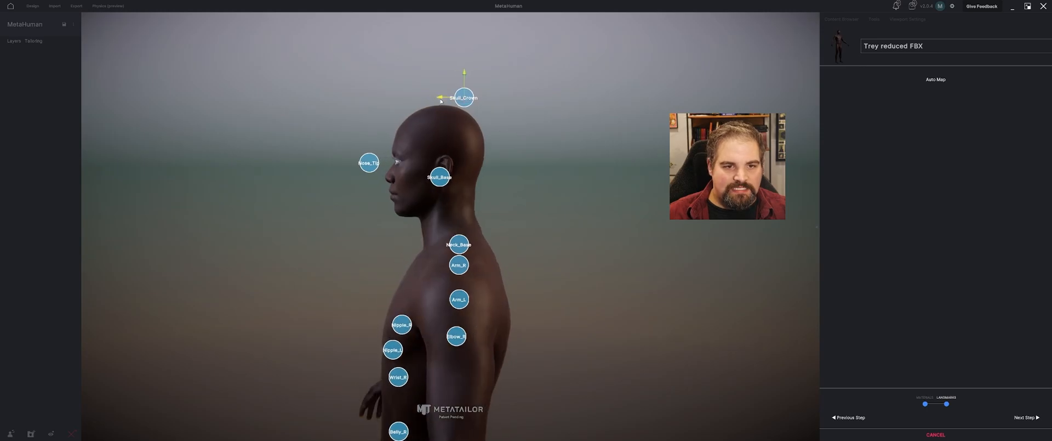
Place the Skull_Crown landmark on the head top and Nose_Tip on the nose.
{"action": "left_click_drag", "start_coordinate": [463, 97], "coordinate": [439, 99]}
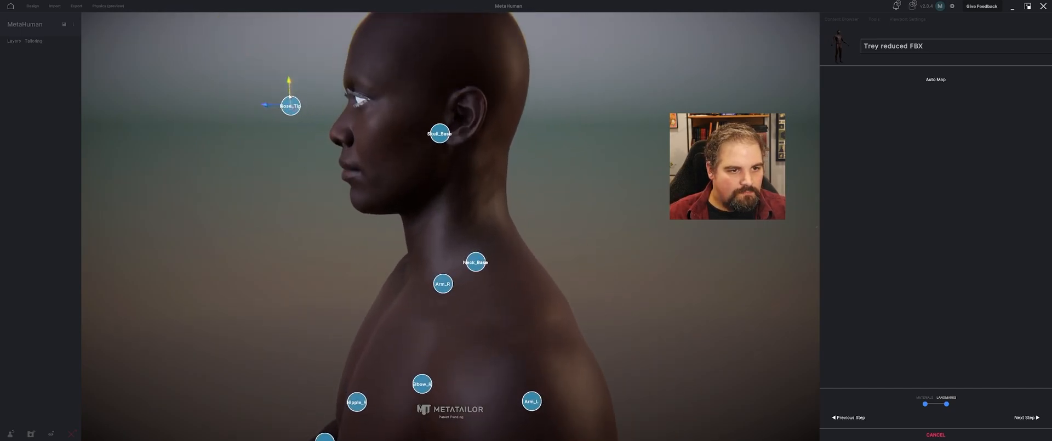
{"action": "left_click_drag", "start_coordinate": [290, 105], "coordinate": [326, 132]}
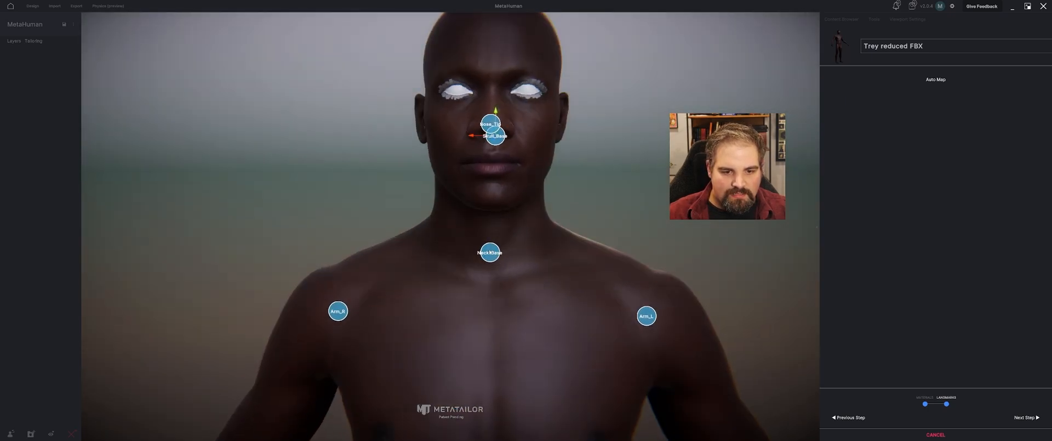
{"action": "left_click", "coordinate": [489, 252]}
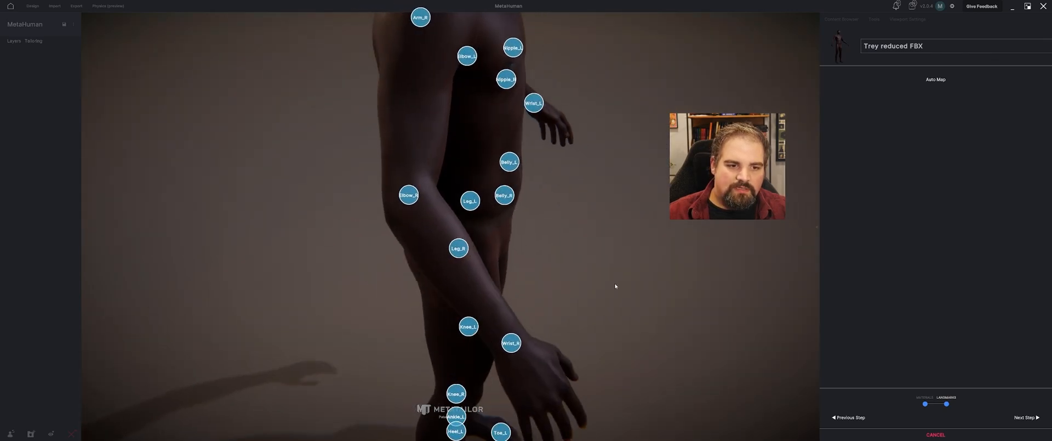
Move the Elbow_R and Elbow_L landmarks onto the avatar's right and left elbows.
{"action": "left_click", "coordinate": [408, 195]}
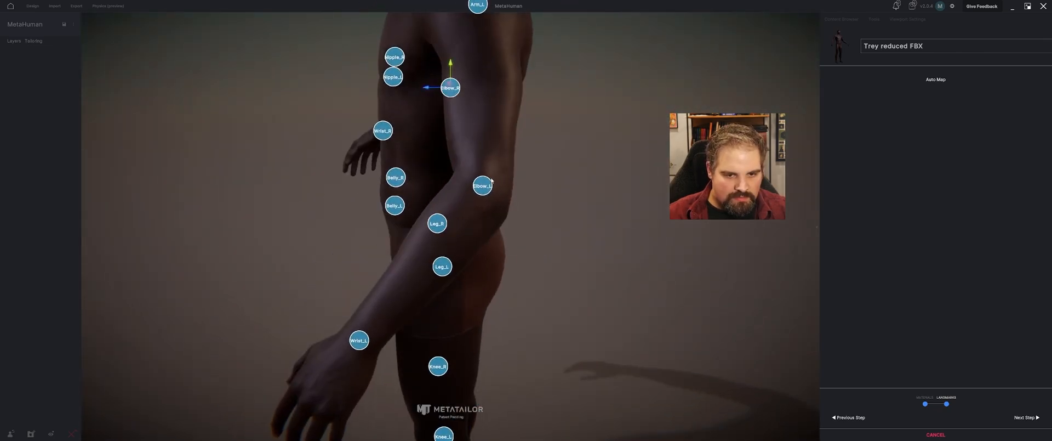
{"action": "left_click_drag", "start_coordinate": [483, 185], "coordinate": [479, 197]}
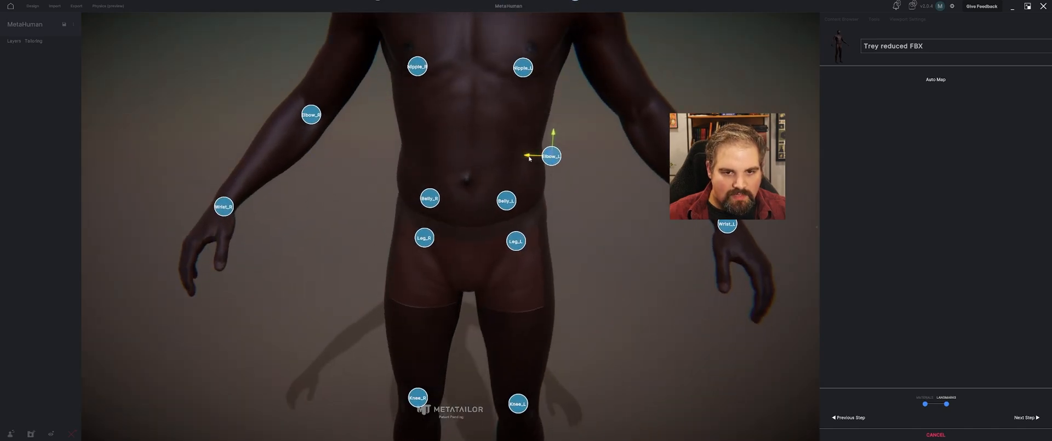
{"action": "left_click_drag", "start_coordinate": [550, 156], "coordinate": [640, 131]}
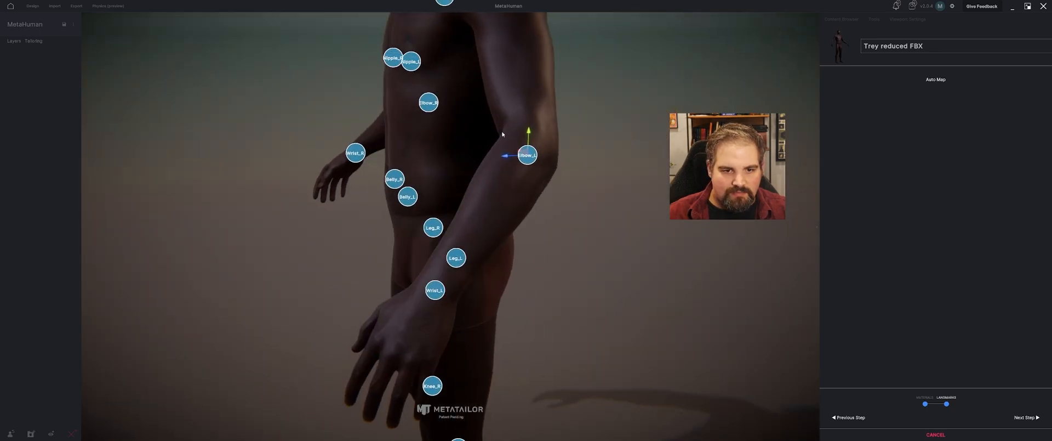
{"action": "left_click_drag", "start_coordinate": [526, 154], "coordinate": [529, 160]}
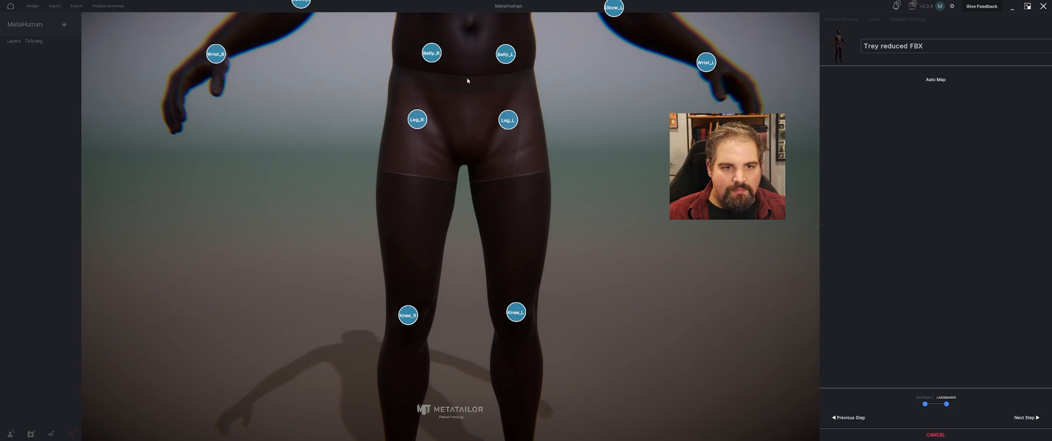
{"action": "left_click", "coordinate": [431, 53]}
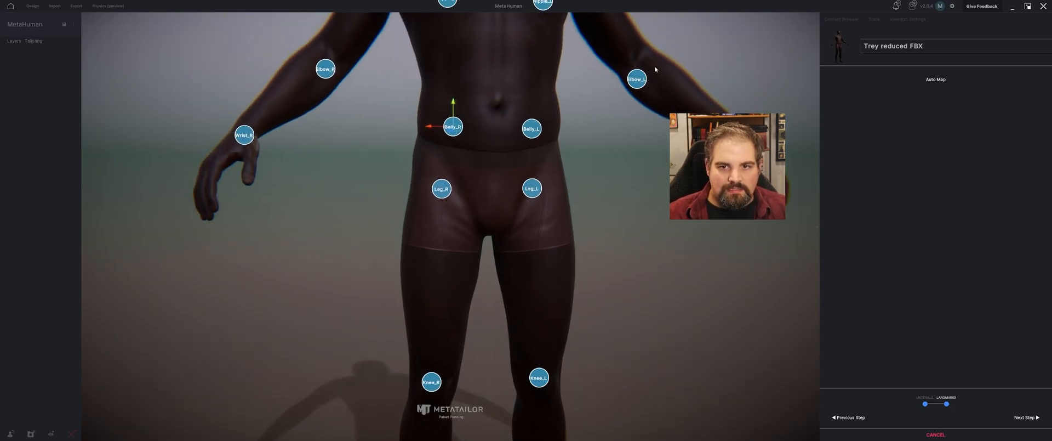
{"action": "left_click", "coordinate": [636, 78]}
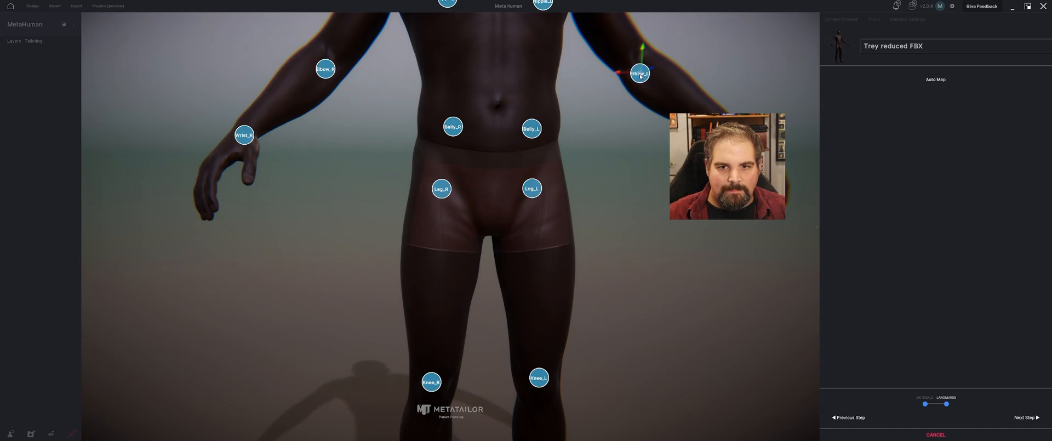
{"action": "left_click", "coordinate": [432, 188]}
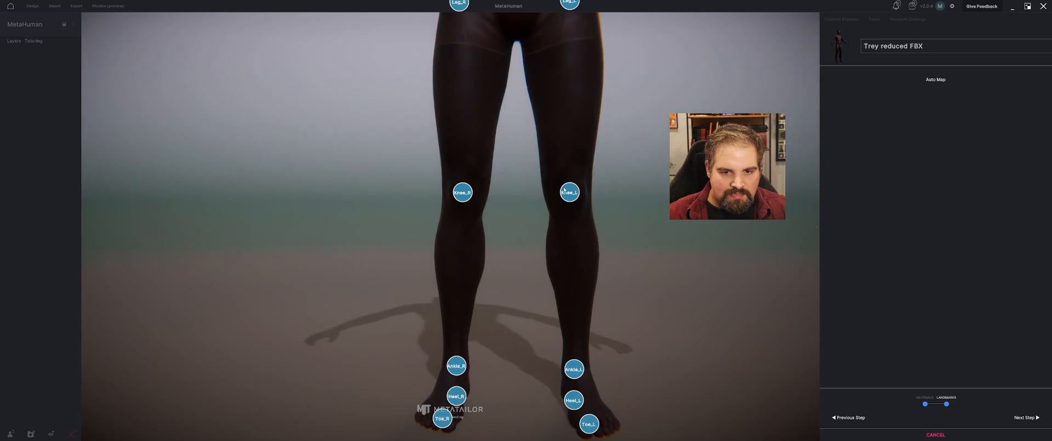
Select the Knee_L landmark and nudge it onto the left knee.
{"action": "left_click", "coordinate": [569, 192]}
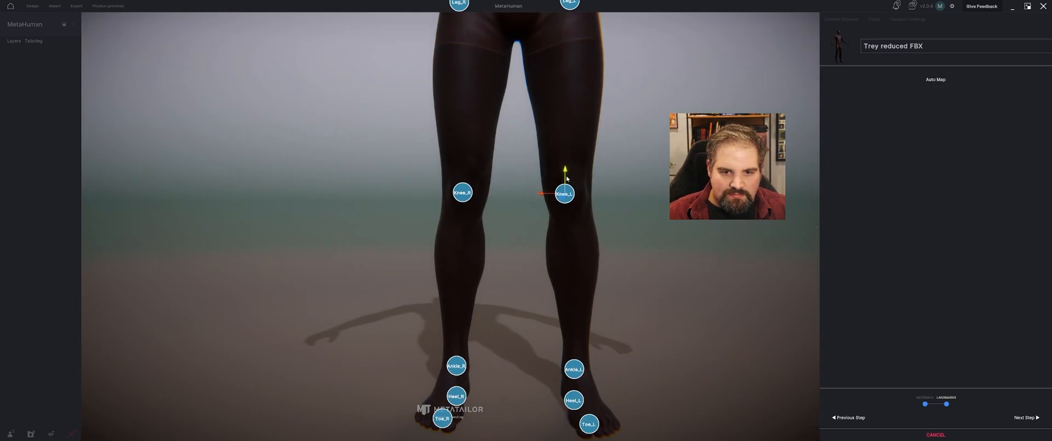
{"action": "left_click_drag", "start_coordinate": [564, 193], "coordinate": [567, 198]}
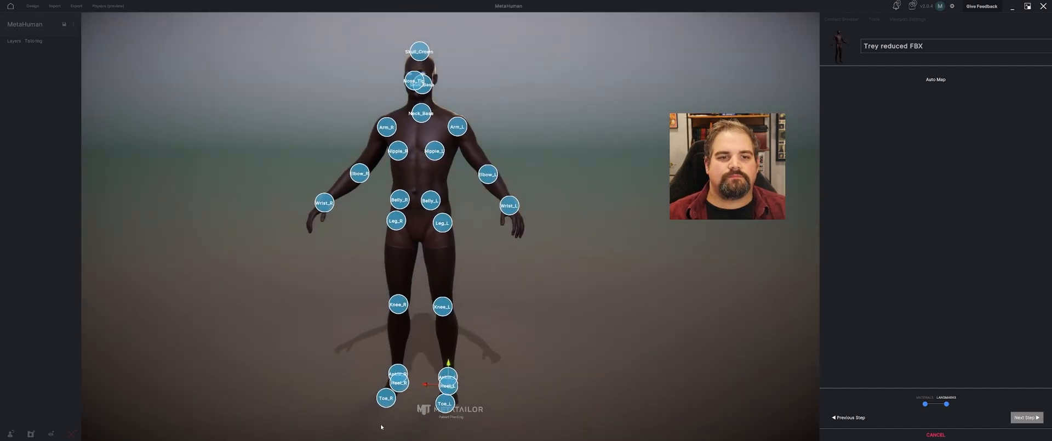
{"action": "mouse_move", "coordinate": [215, 395]}
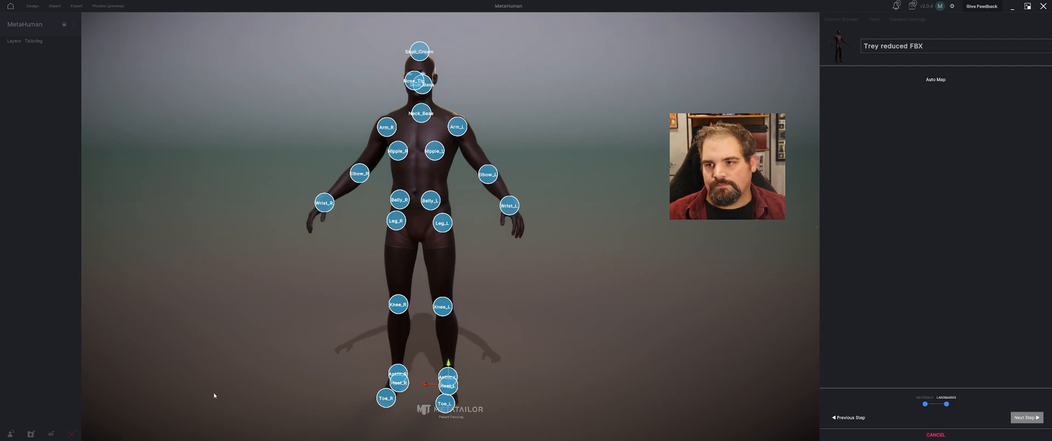
{"action": "mouse_move", "coordinate": [250, 386]}
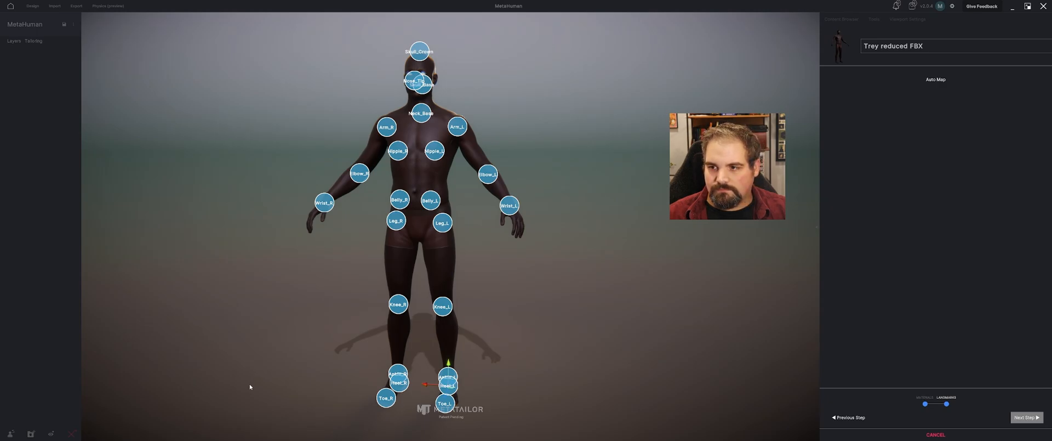
Accept the landmarks and change the avatar to Trey reduced FBX from My Content > Avatars.
{"action": "left_click", "coordinate": [1024, 417]}
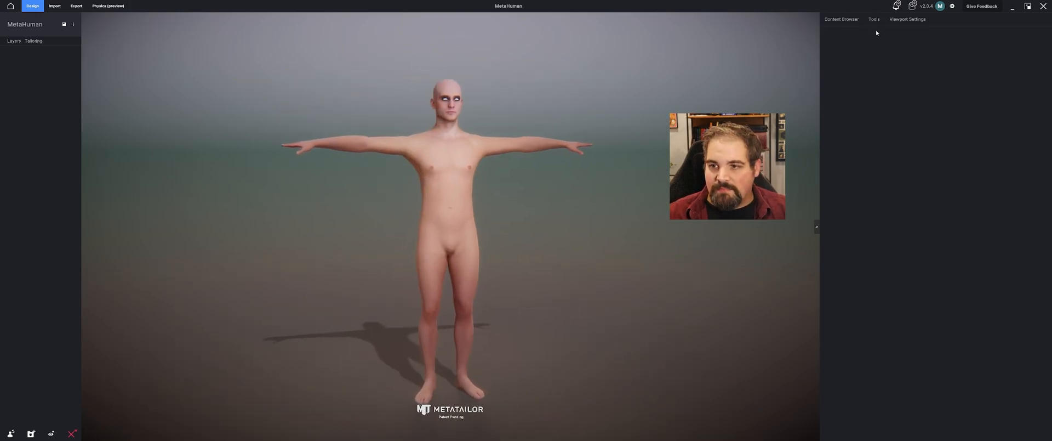
{"action": "left_click", "coordinate": [841, 18]}
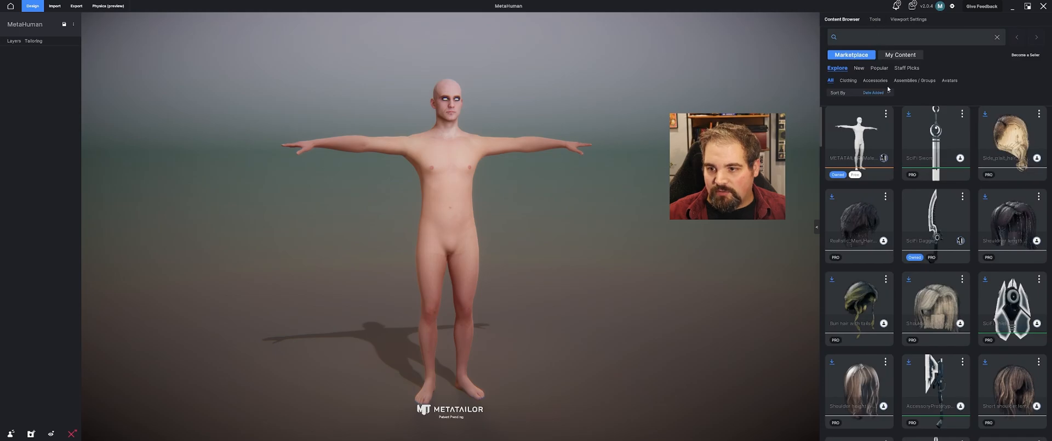
{"action": "left_click", "coordinate": [899, 55]}
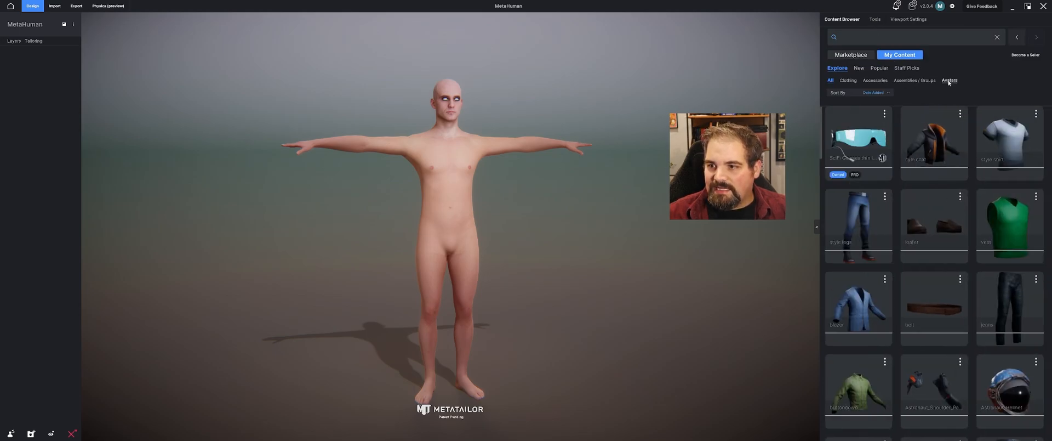
{"action": "left_click", "coordinate": [948, 80]}
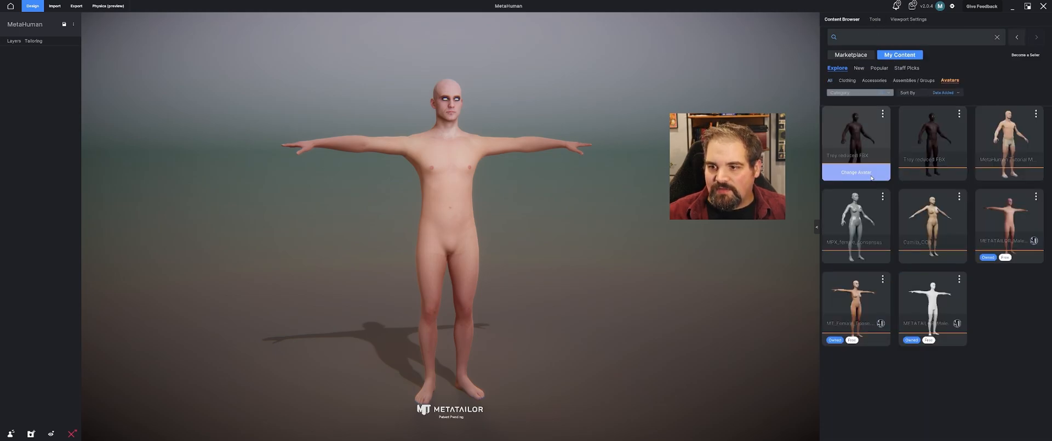
{"action": "left_click", "coordinate": [855, 173]}
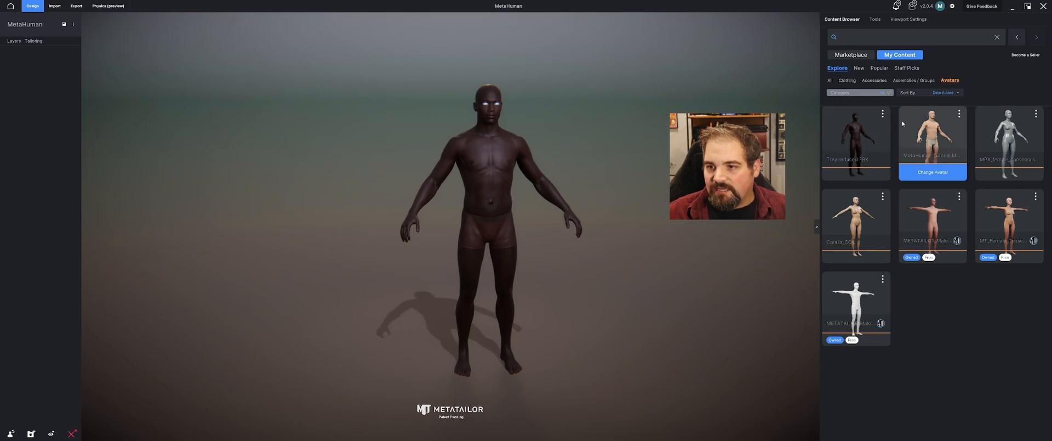
Filter My Content to list only Clothing items.
{"action": "left_click", "coordinate": [847, 80]}
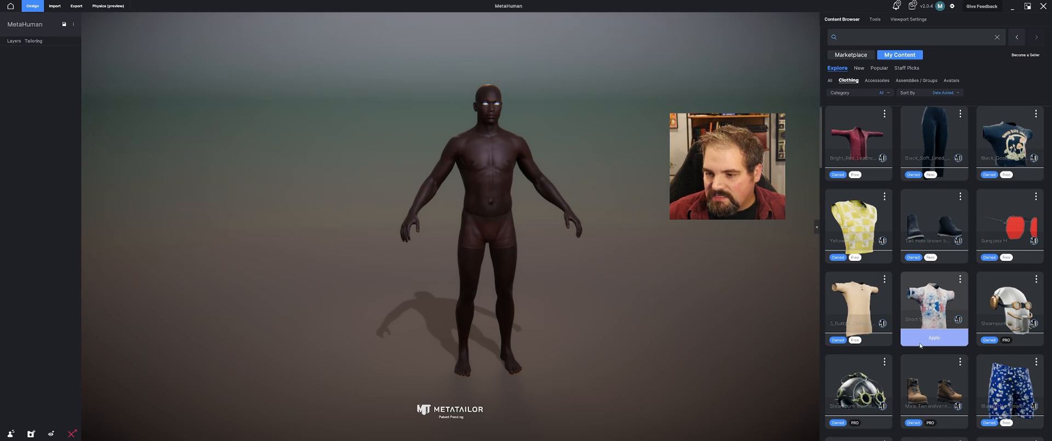
Apply the floral Short Sleeve shirt and raise Shrinkwrap to about 85.
{"action": "left_click", "coordinate": [933, 337]}
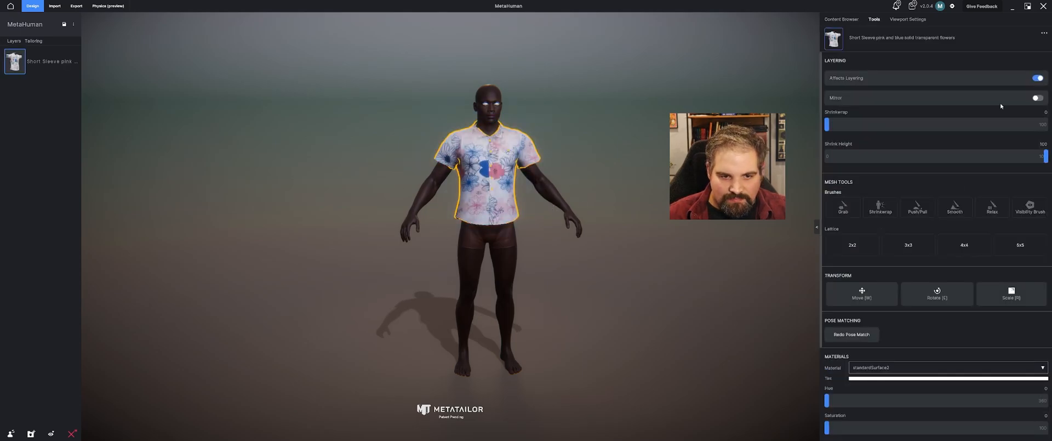
{"action": "left_click_drag", "start_coordinate": [828, 124], "coordinate": [930, 123]}
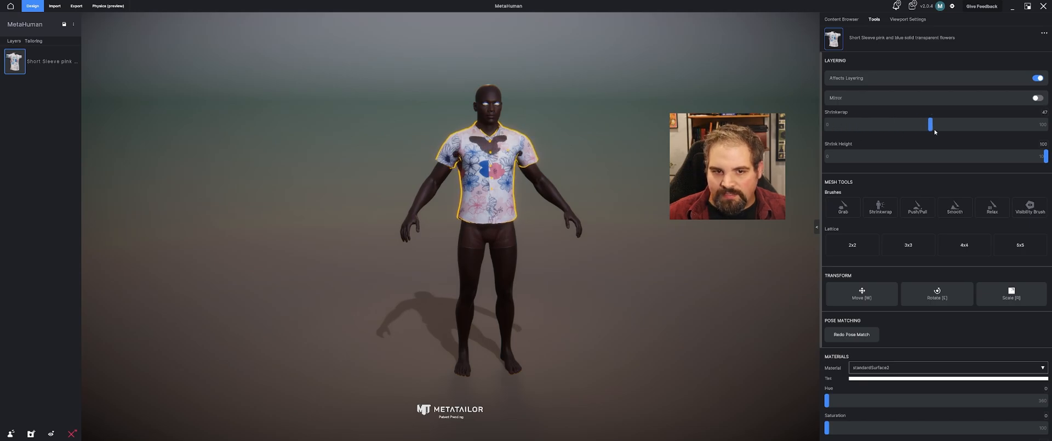
{"action": "left_click_drag", "start_coordinate": [930, 123], "coordinate": [993, 124]}
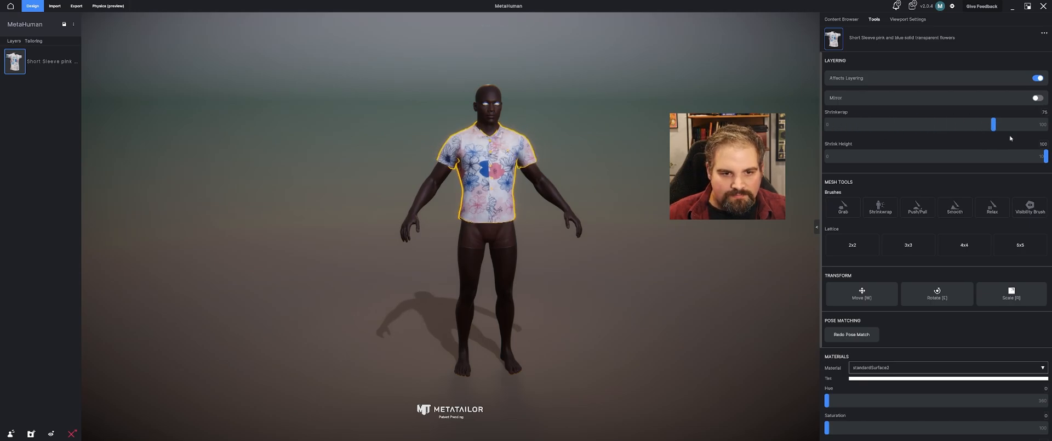
{"action": "left_click_drag", "start_coordinate": [994, 124], "coordinate": [1006, 124]}
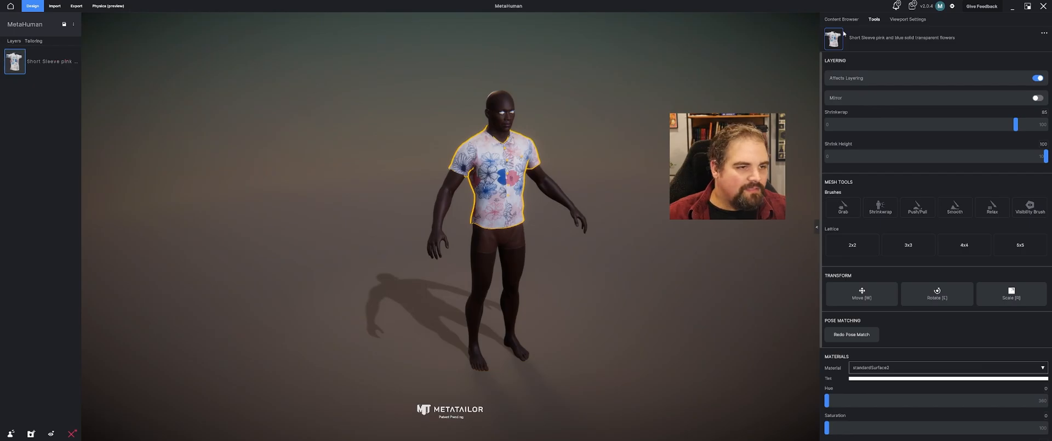
Apply Pirate_Pants from the clothing library and select its layer to show fitting tools.
{"action": "left_click", "coordinate": [841, 19]}
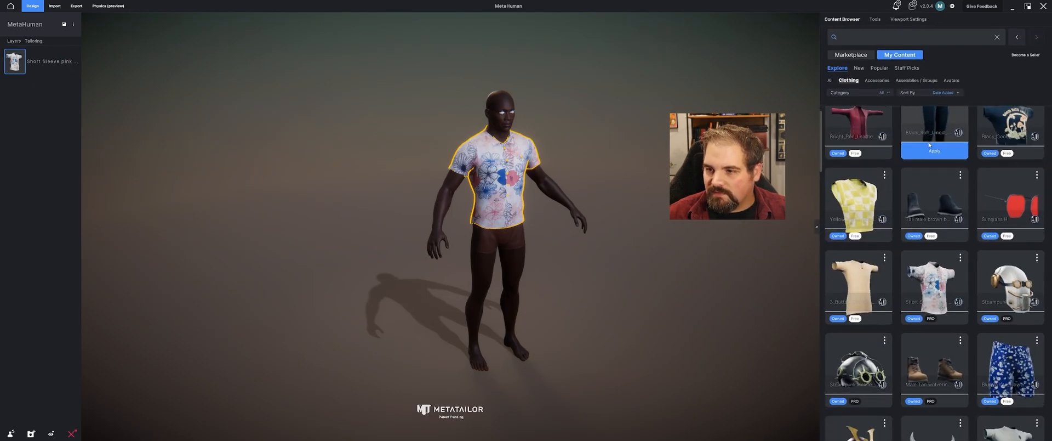
{"action": "scroll", "scroll_direction": "down", "scroll_amount": 3}
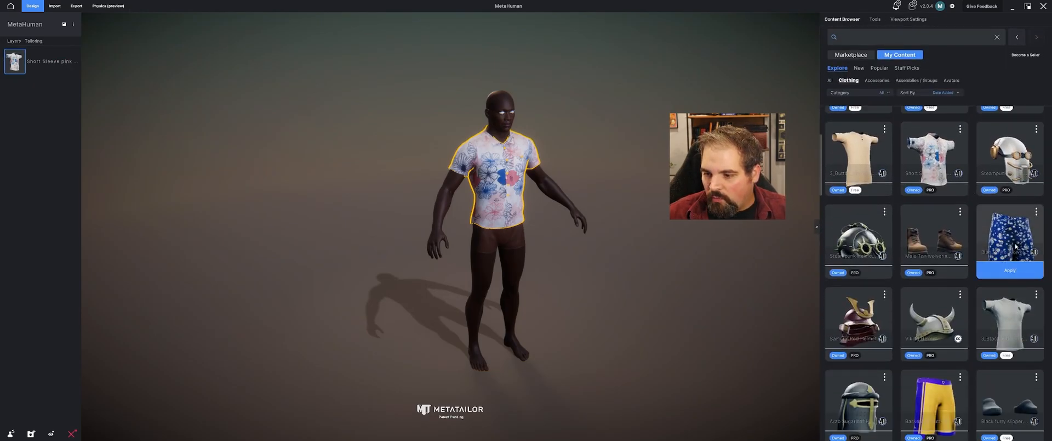
{"action": "scroll", "scroll_direction": "down", "scroll_amount": 3}
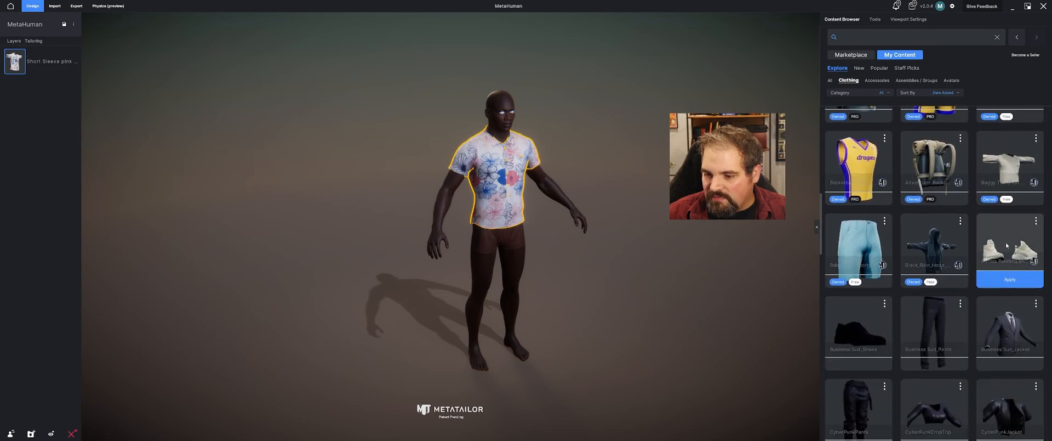
{"action": "scroll", "scroll_direction": "down", "scroll_amount": 3}
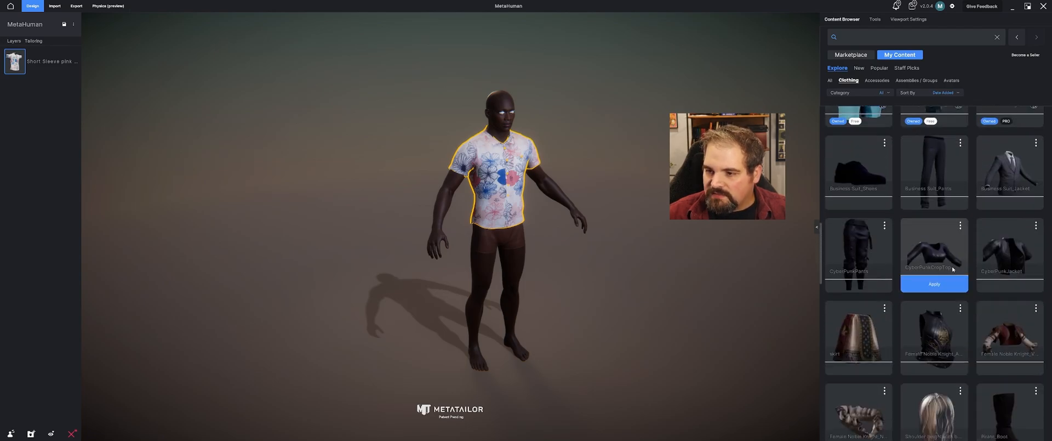
{"action": "scroll", "scroll_direction": "down", "scroll_amount": 3}
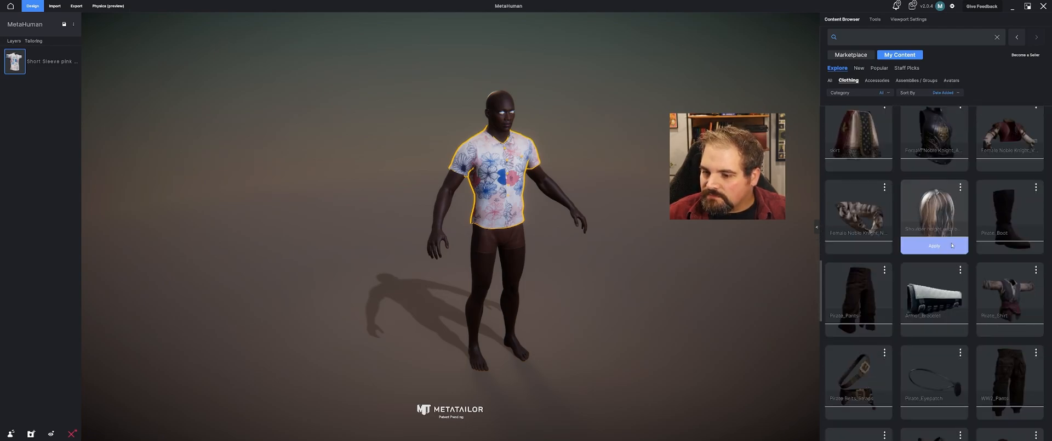
{"action": "scroll", "scroll_direction": "down", "scroll_amount": 3}
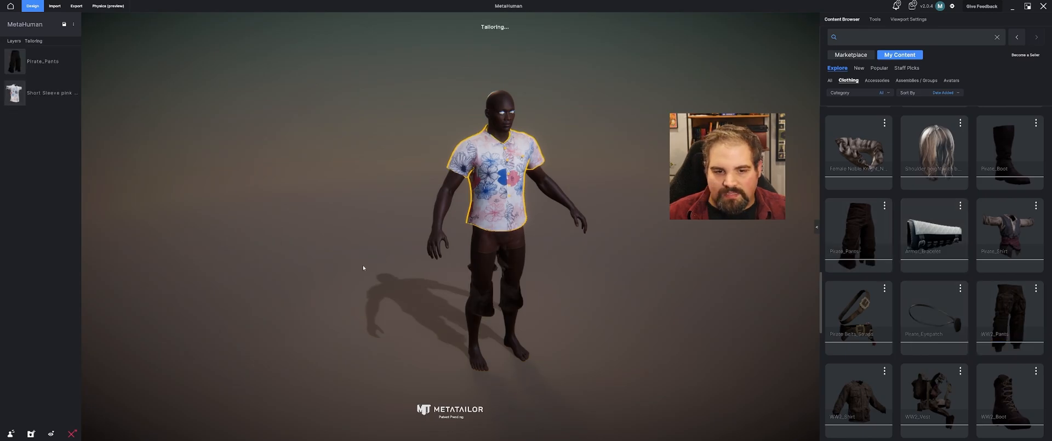
{"action": "left_click", "coordinate": [874, 19]}
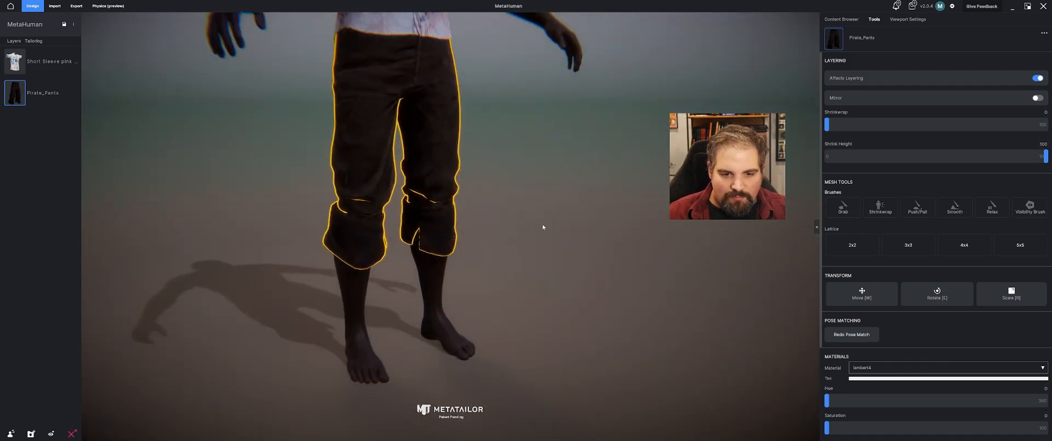
Return to the clothing library and zoom out to show Trey's full body.
{"action": "left_click", "coordinate": [840, 19]}
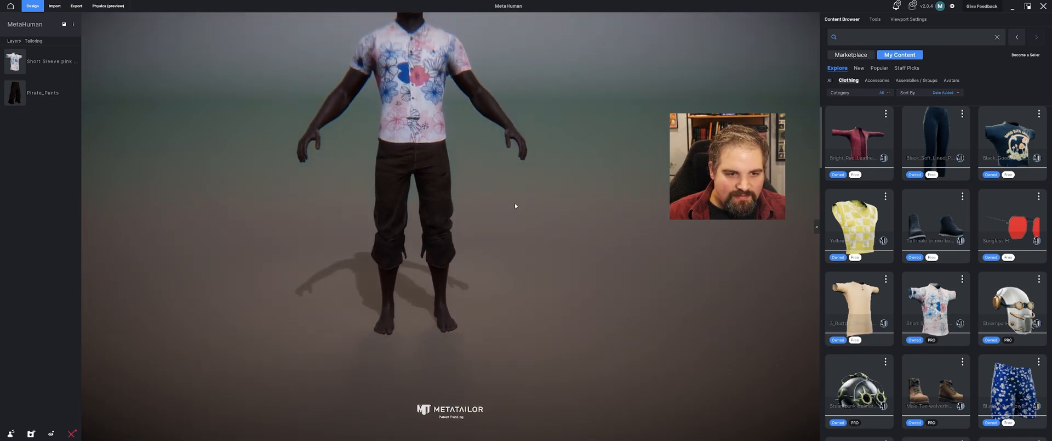
{"action": "left_click_drag", "start_coordinate": [514, 206], "coordinate": [581, 301]}
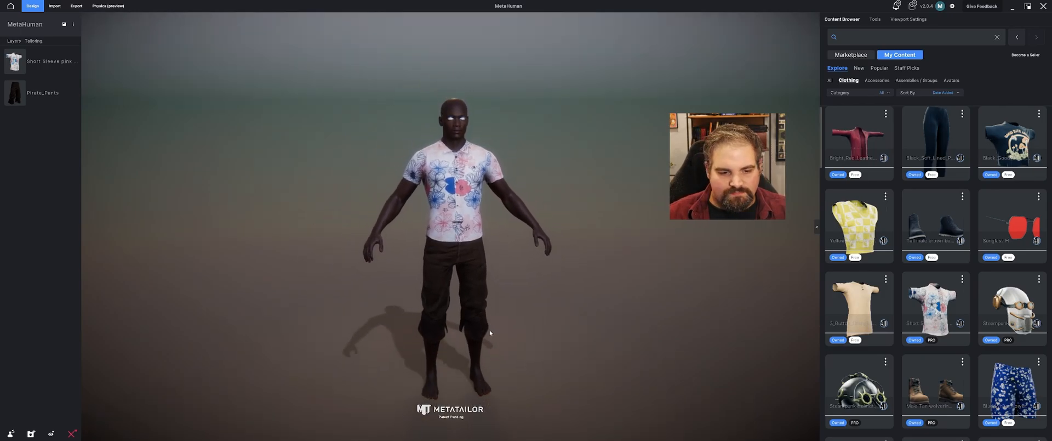
Scroll down the clothing list and apply the brown loafers to Trey.
{"action": "scroll", "scroll_direction": "down", "scroll_amount": 3}
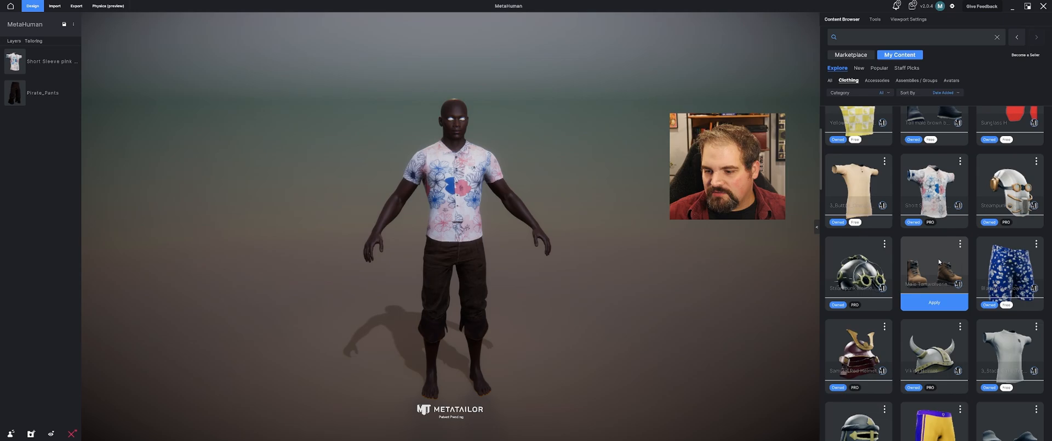
{"action": "scroll", "scroll_direction": "down", "scroll_amount": 3}
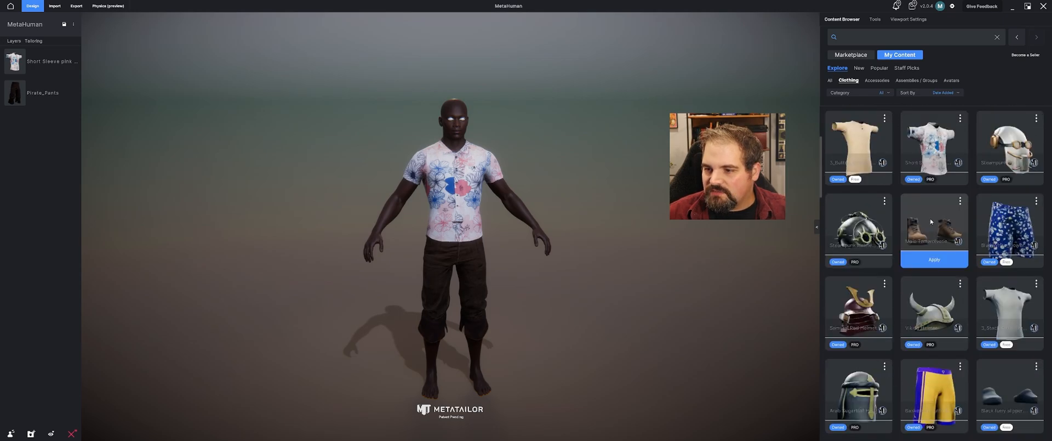
{"action": "scroll", "scroll_direction": "down", "scroll_amount": 3}
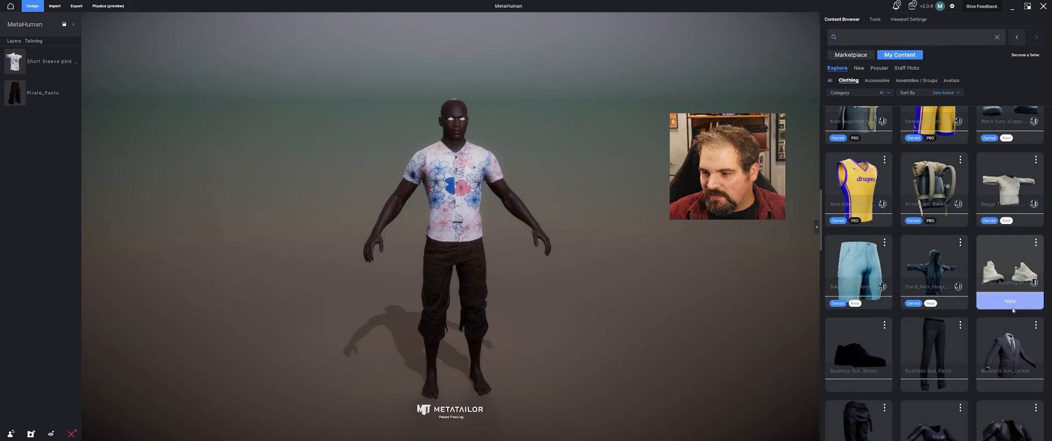
{"action": "scroll", "scroll_direction": "down", "scroll_amount": 3}
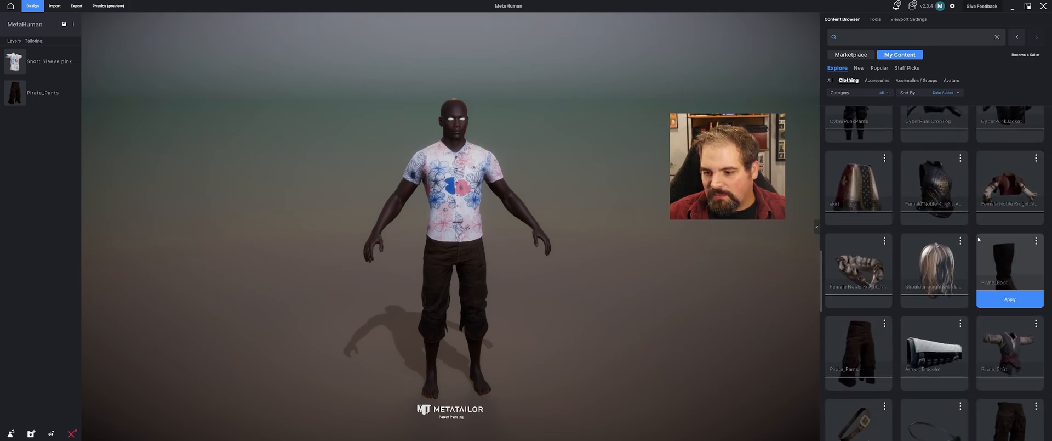
{"action": "scroll", "scroll_direction": "down", "scroll_amount": 3}
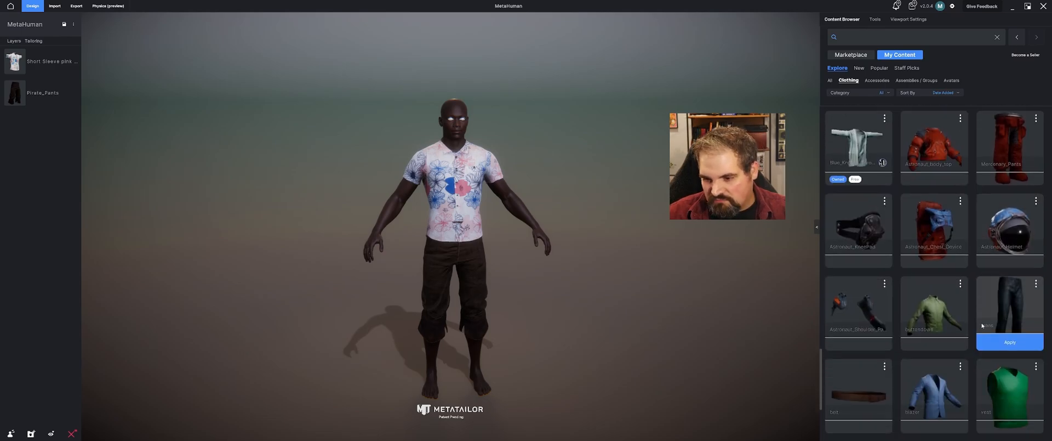
{"action": "scroll", "scroll_direction": "down", "scroll_amount": 3}
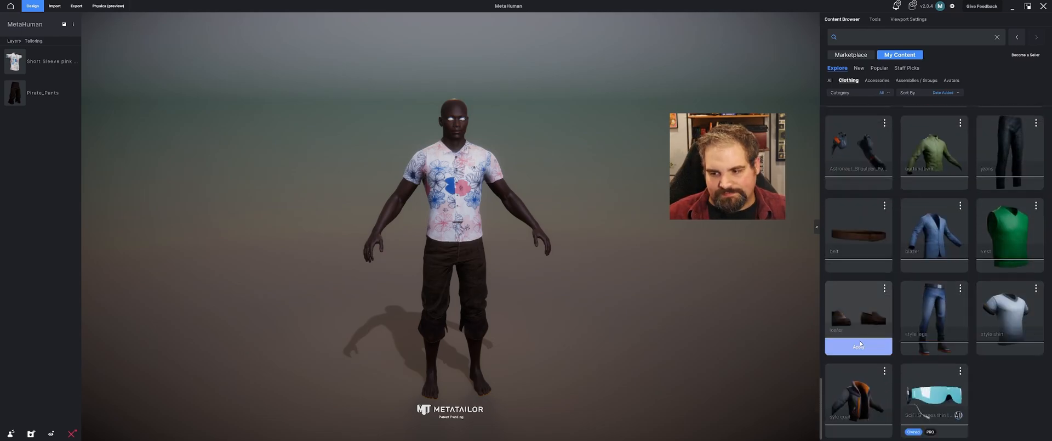
{"action": "left_click", "coordinate": [858, 345]}
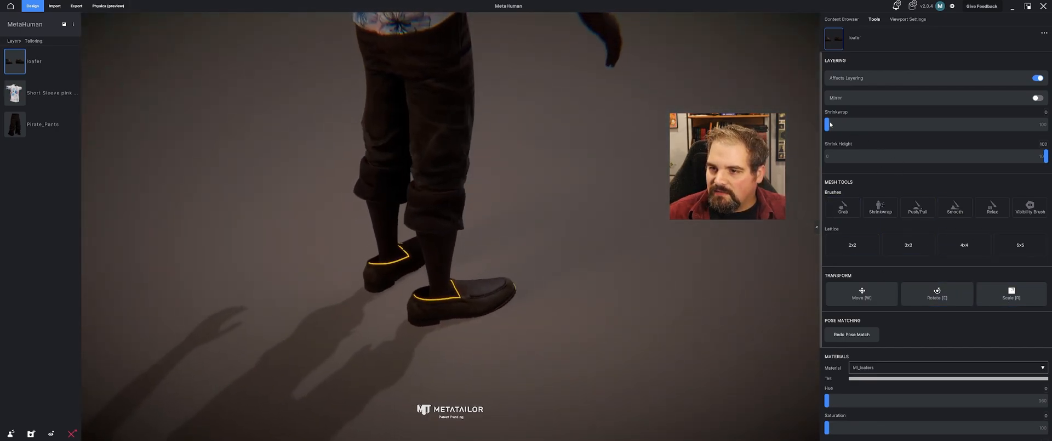
Drag the loafers' Shrinkwrap slider up to 59, then start scaling them.
{"action": "left_click_drag", "start_coordinate": [828, 124], "coordinate": [897, 124]}
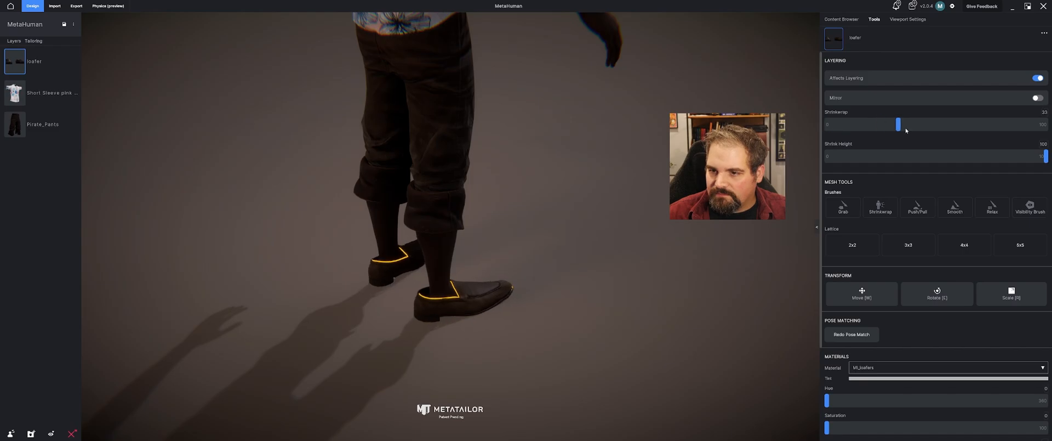
{"action": "left_click_drag", "start_coordinate": [899, 124], "coordinate": [957, 123]}
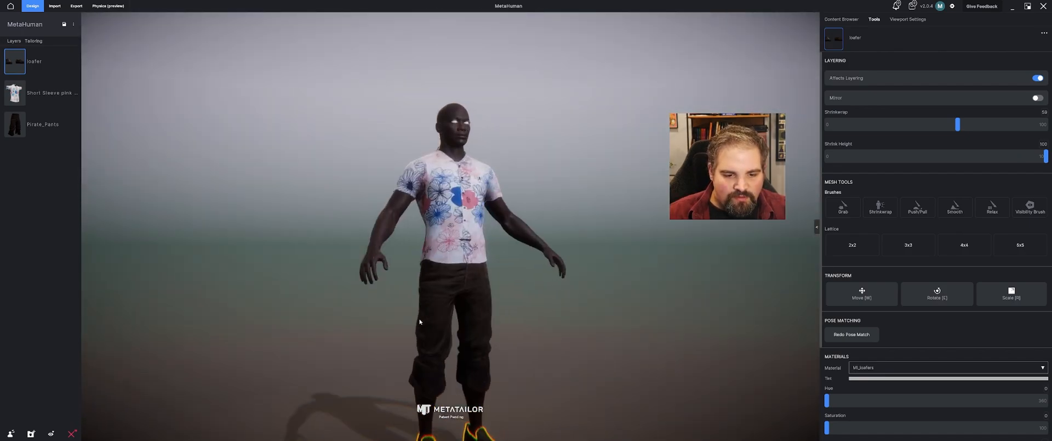
{"action": "left_click", "coordinate": [1010, 293]}
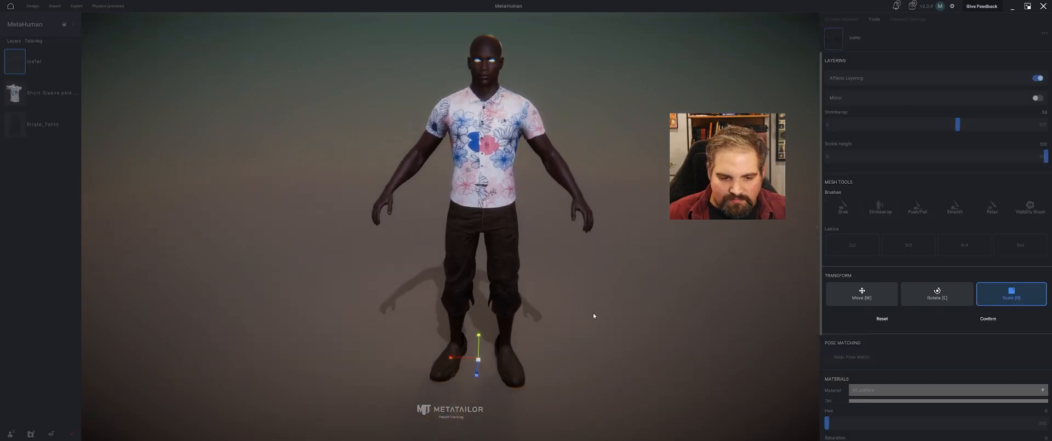
{"action": "mouse_move", "coordinate": [936, 294]}
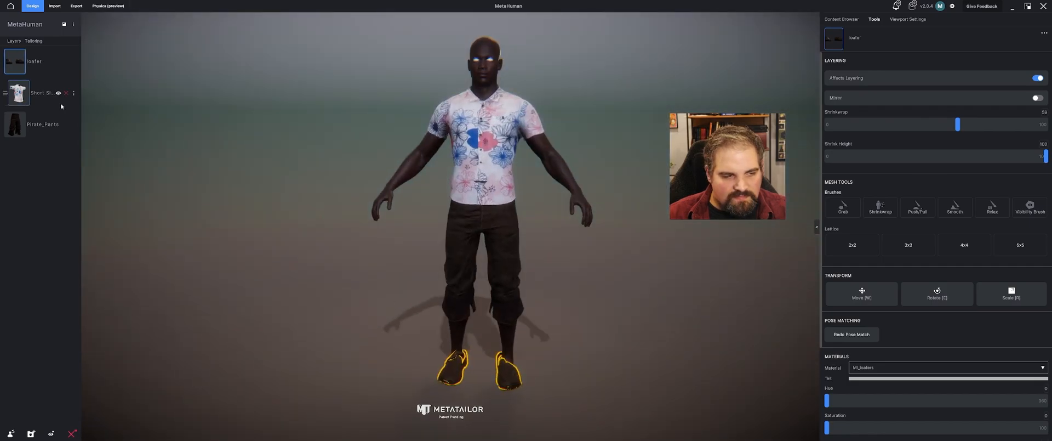
Replace the loafers with Black furry slippers and set their Shrinkwrap to 59.
{"action": "left_click", "coordinate": [841, 19]}
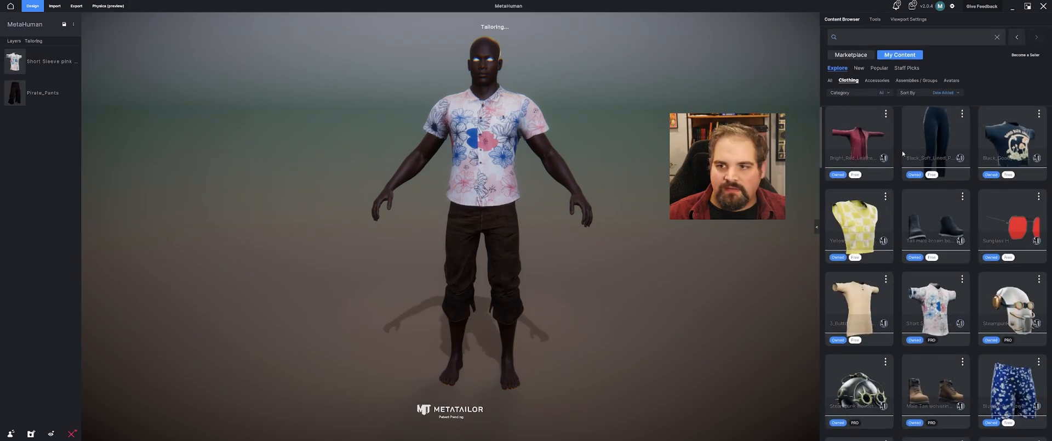
{"action": "scroll", "scroll_direction": "down", "scroll_amount": 3}
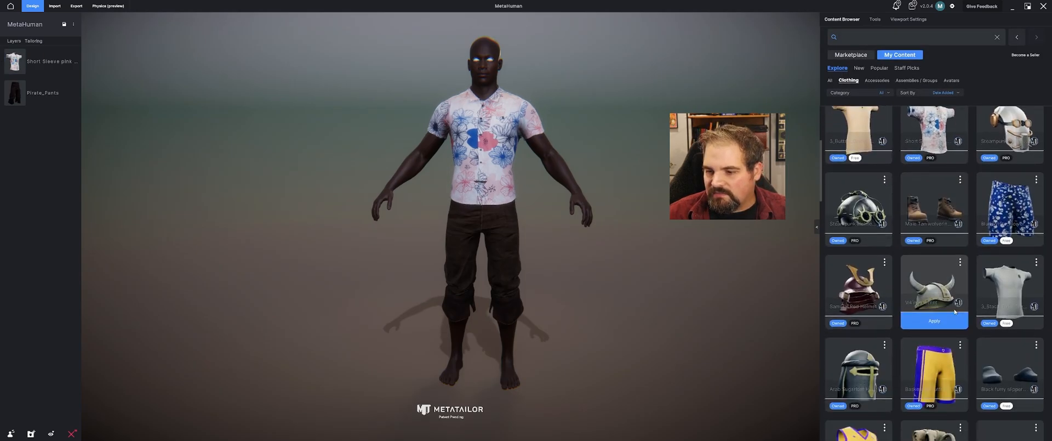
{"action": "scroll", "scroll_direction": "down", "scroll_amount": 3}
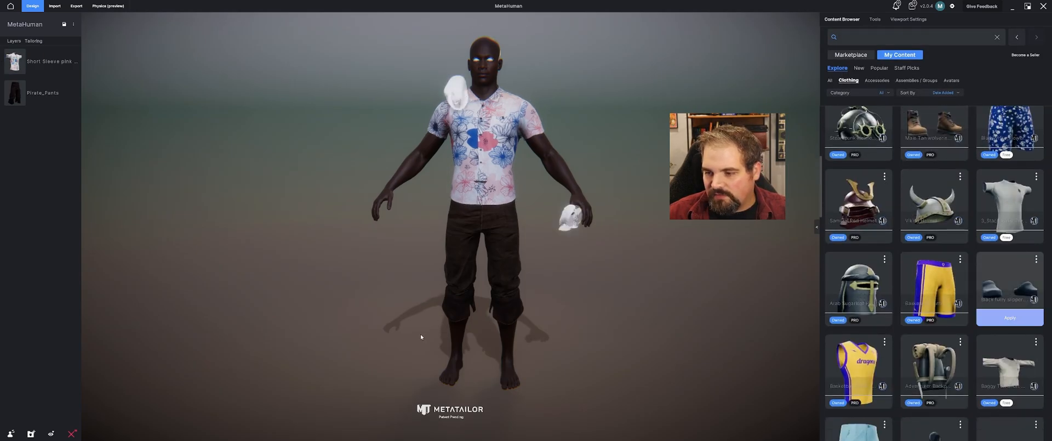
{"action": "left_click", "coordinate": [1009, 317]}
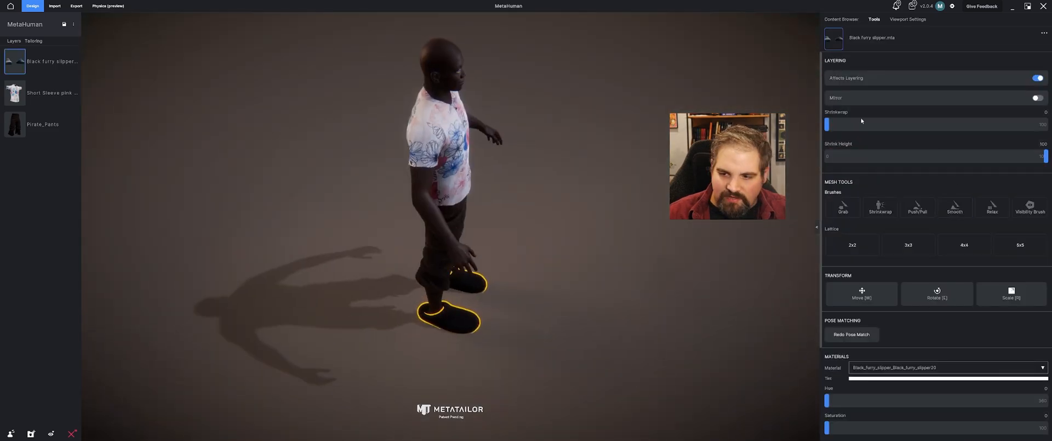
{"action": "left_click_drag", "start_coordinate": [827, 124], "coordinate": [997, 124]}
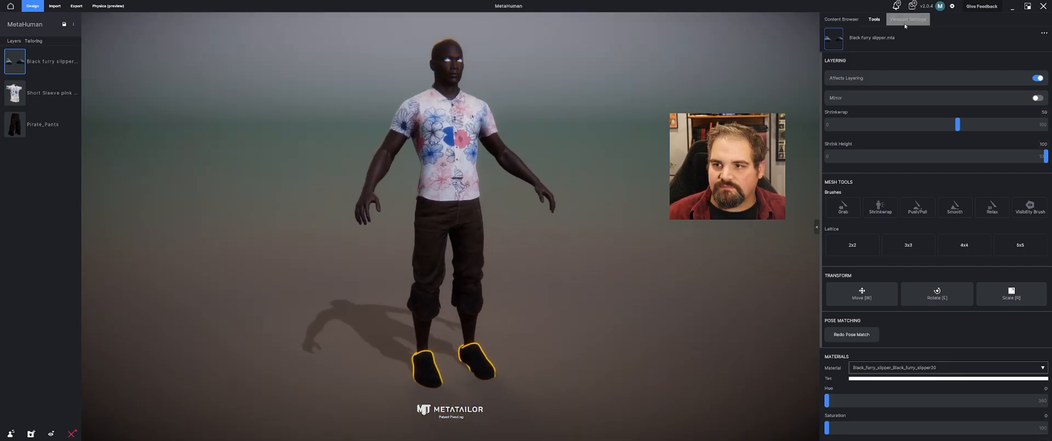
Preview the Knight Spin Jump animation, then the Skin Weights Test animation.
{"action": "left_click", "coordinate": [908, 19]}
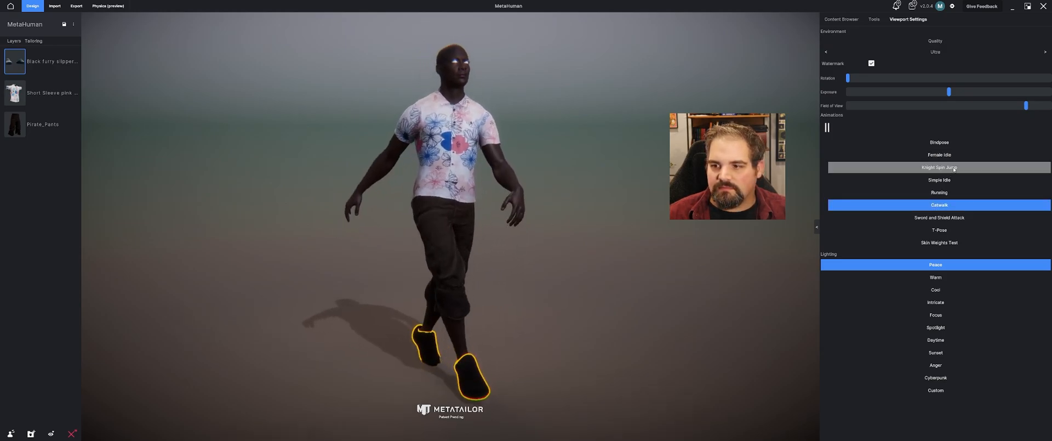
{"action": "left_click", "coordinate": [938, 167]}
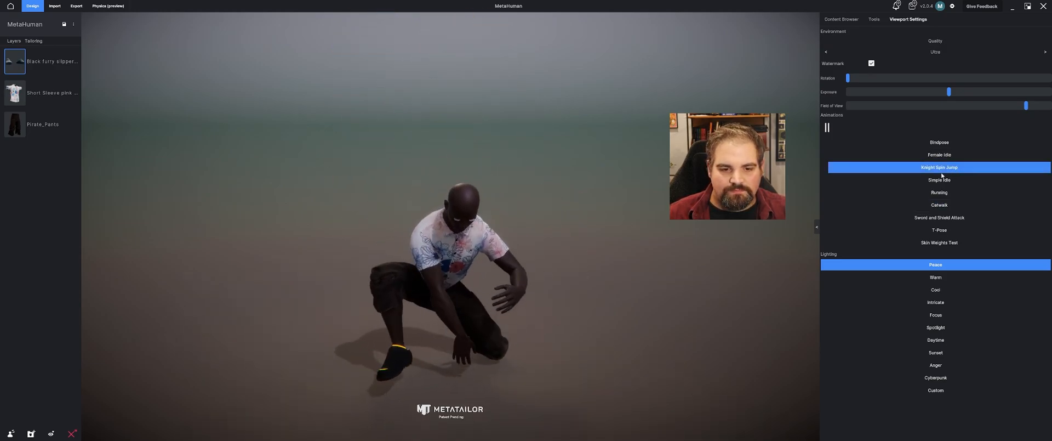
{"action": "left_click", "coordinate": [938, 242]}
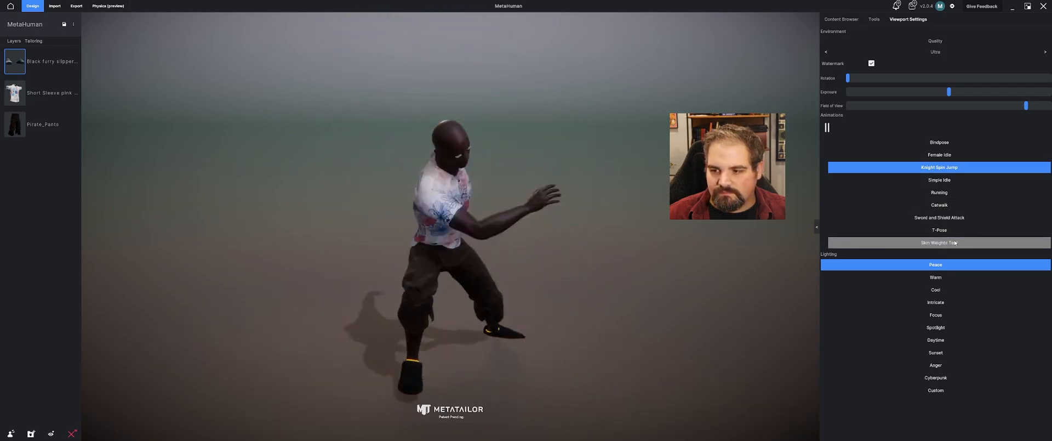
{"action": "left_click", "coordinate": [938, 242]}
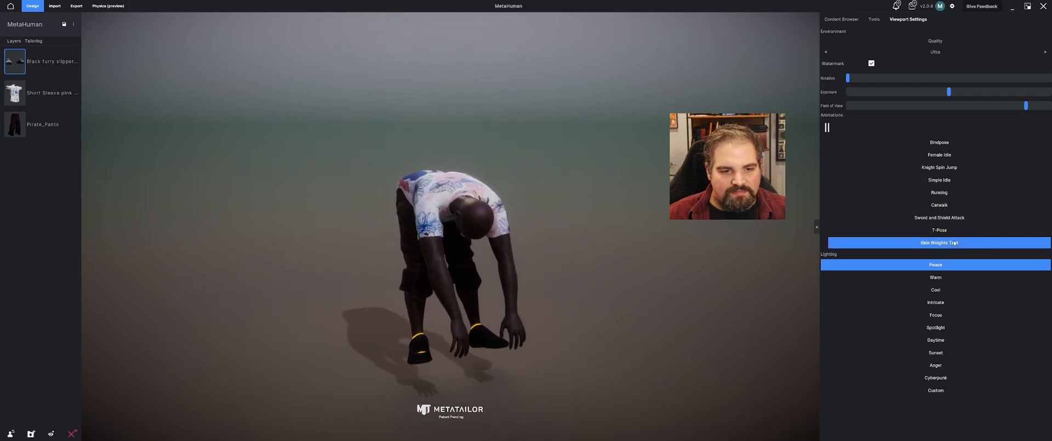